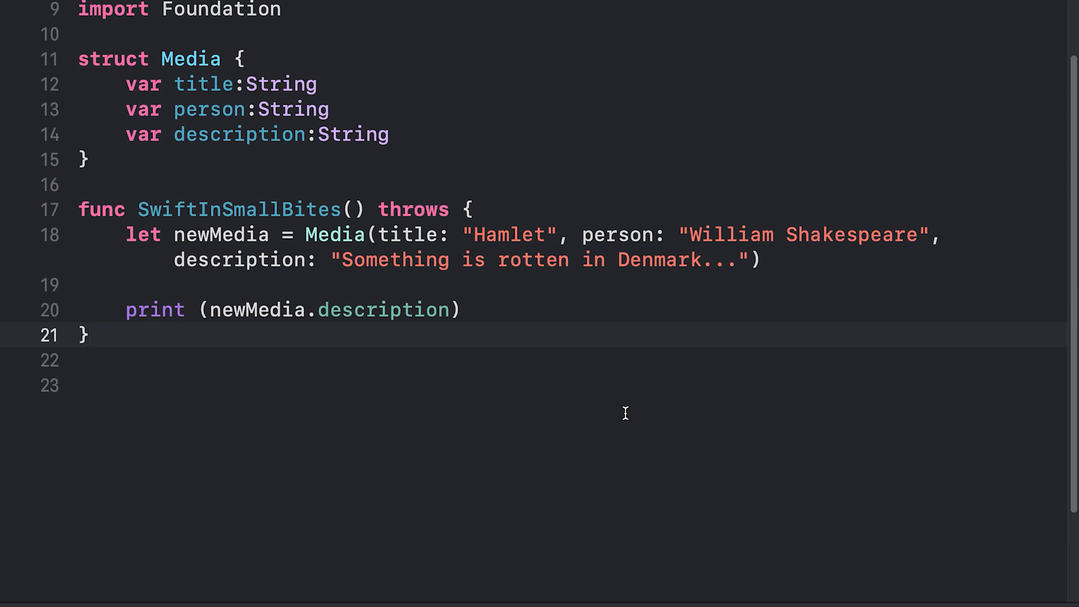
click(87, 334)
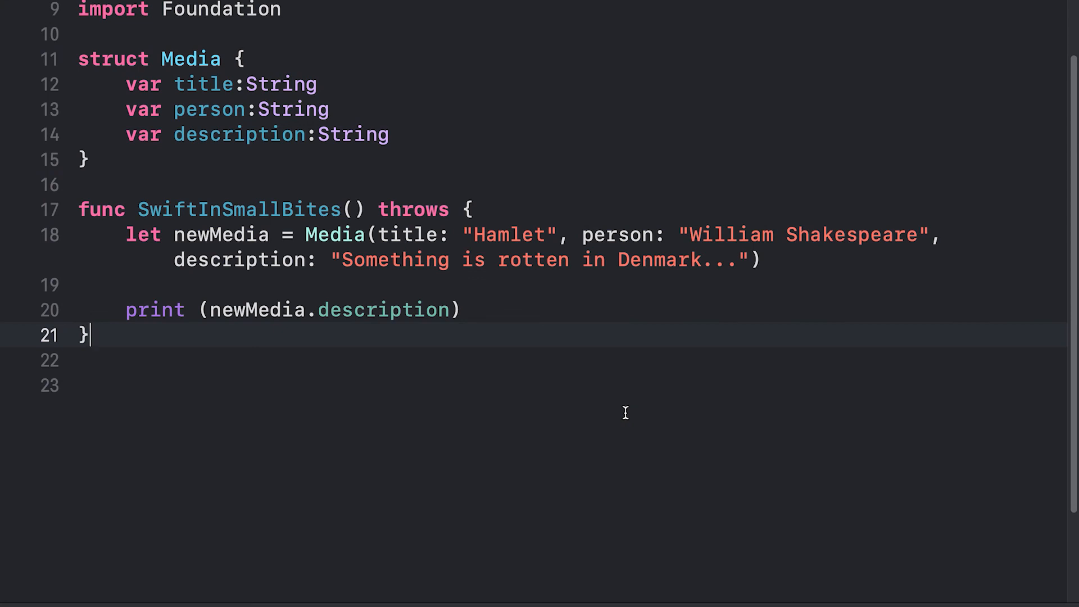